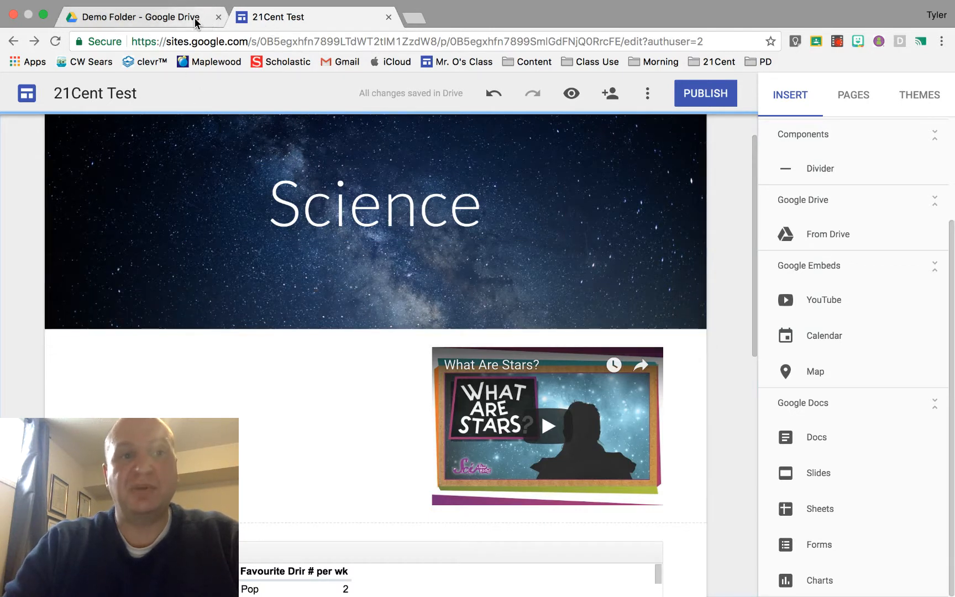
# Return to the Demo Folder in Drive and select the 21Cent Test presentation.
pyautogui.click(139, 17)
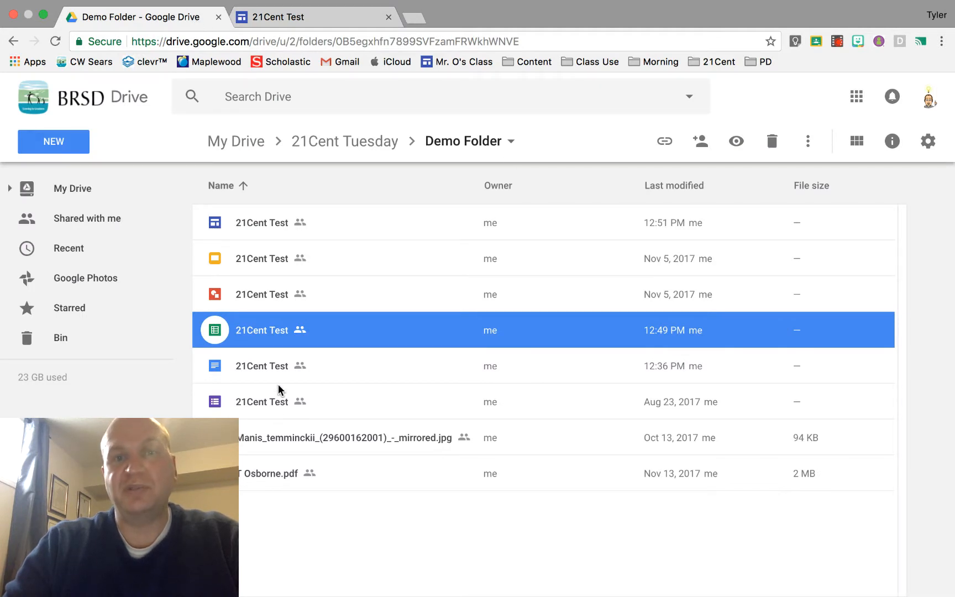
pyautogui.moveTo(267, 267)
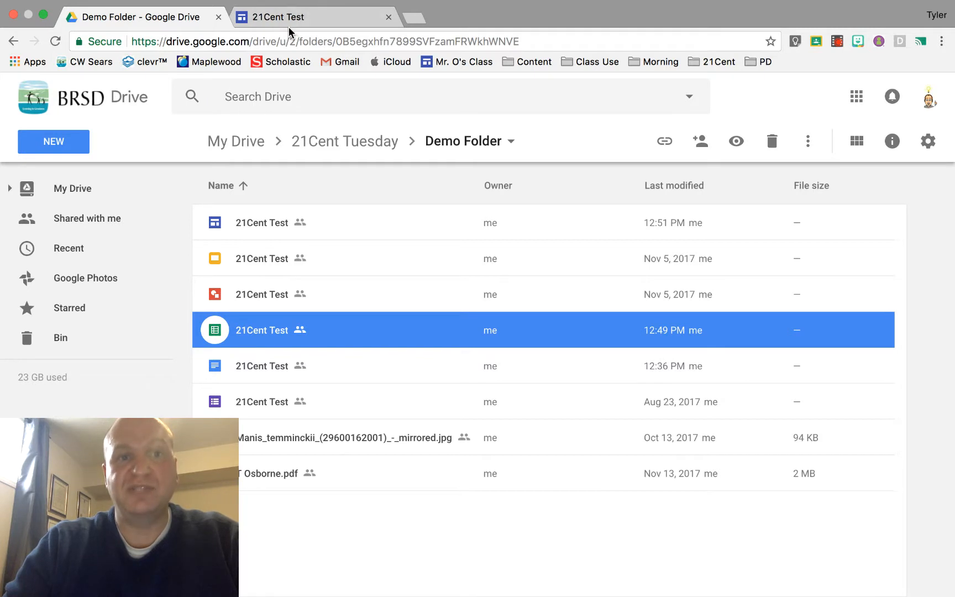
pyautogui.click(138, 17)
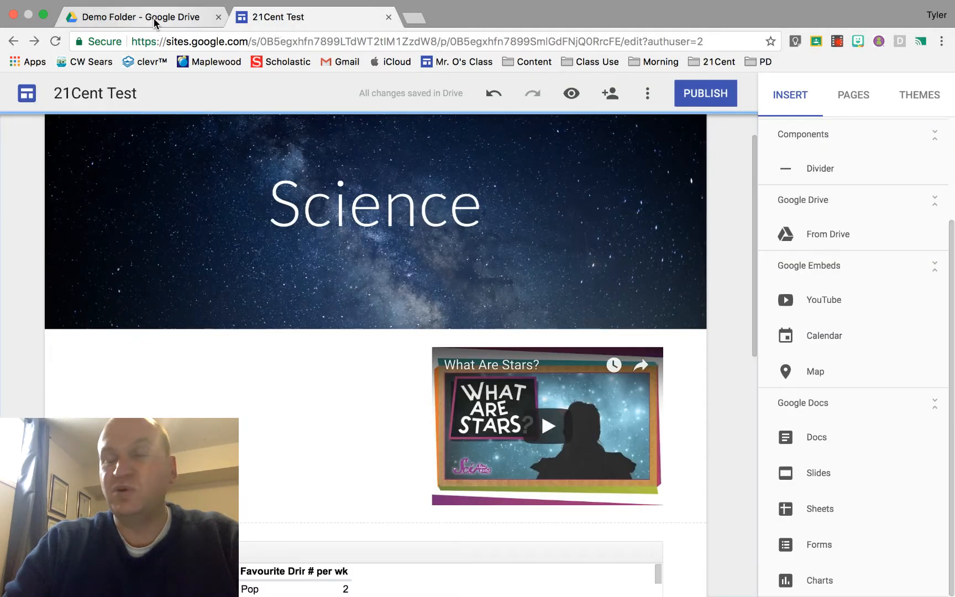
pyautogui.click(141, 16)
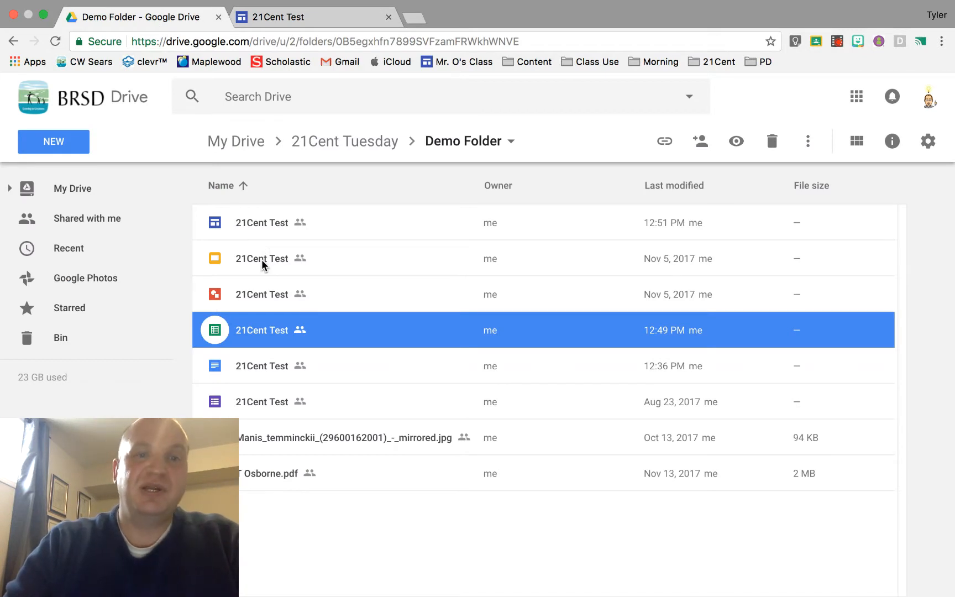
pyautogui.click(261, 258)
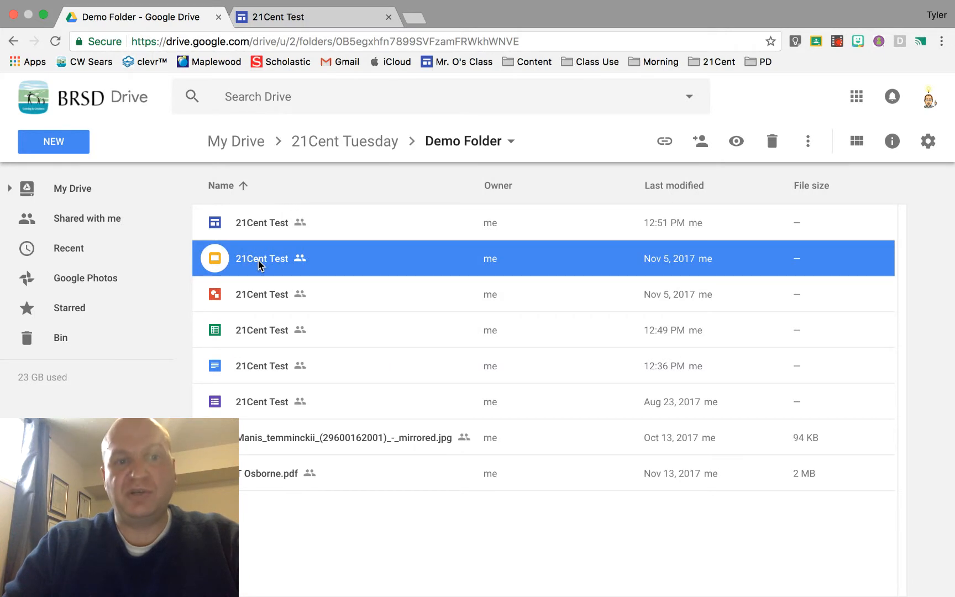
pyautogui.moveTo(250, 268)
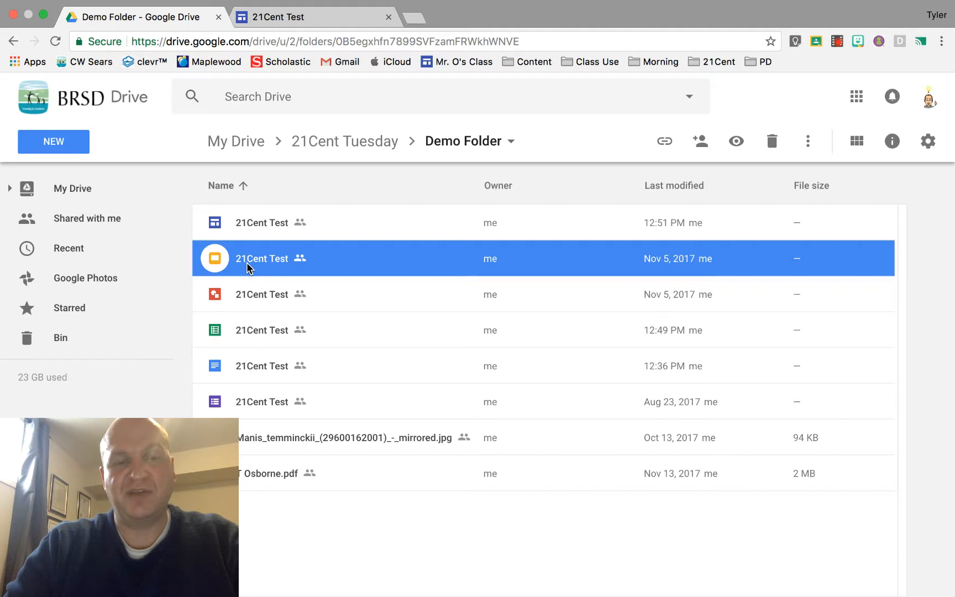
# Open the 21Cent Test presentation's Share dialog and show its Advanced sharing settings.
pyautogui.rightClick(250, 261)
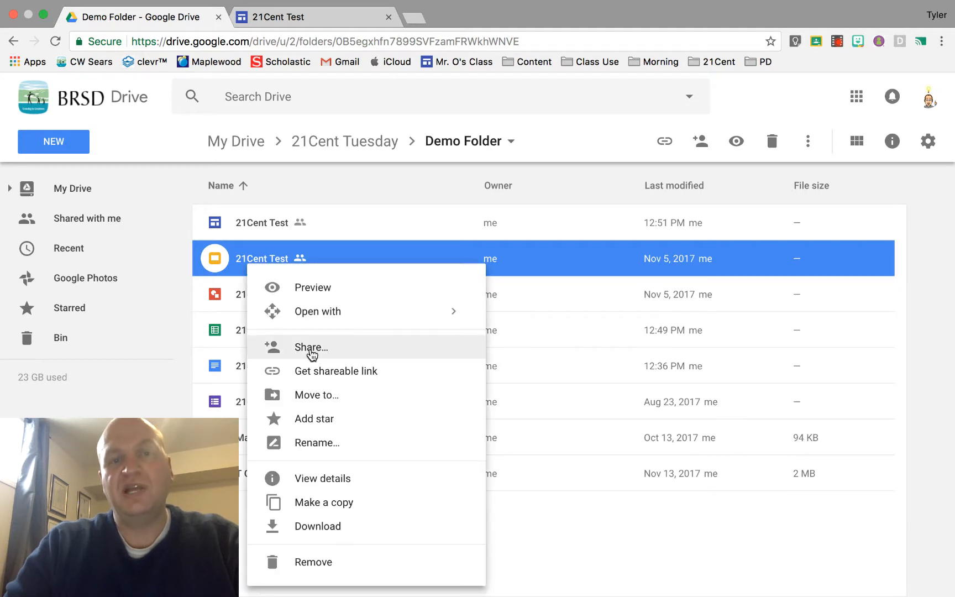
pyautogui.click(311, 347)
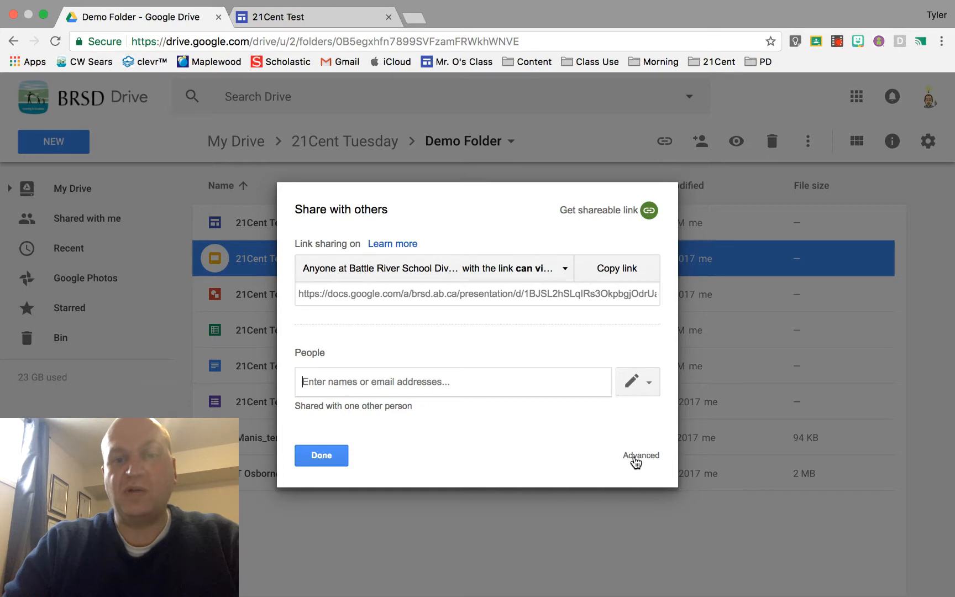
pyautogui.click(641, 455)
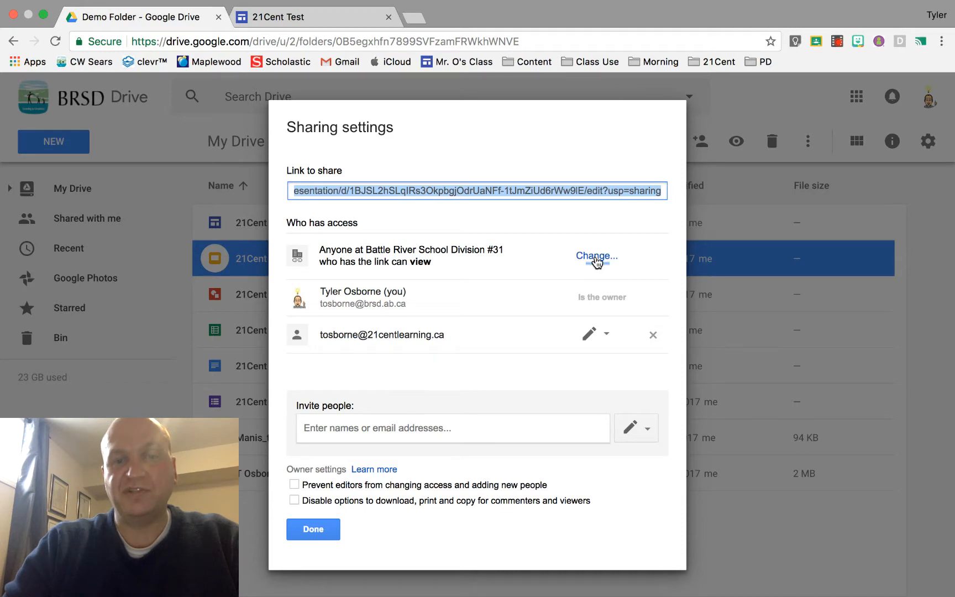
# Set link sharing to 'On – Anyone with the link', save, and close sharing settings.
pyautogui.click(597, 256)
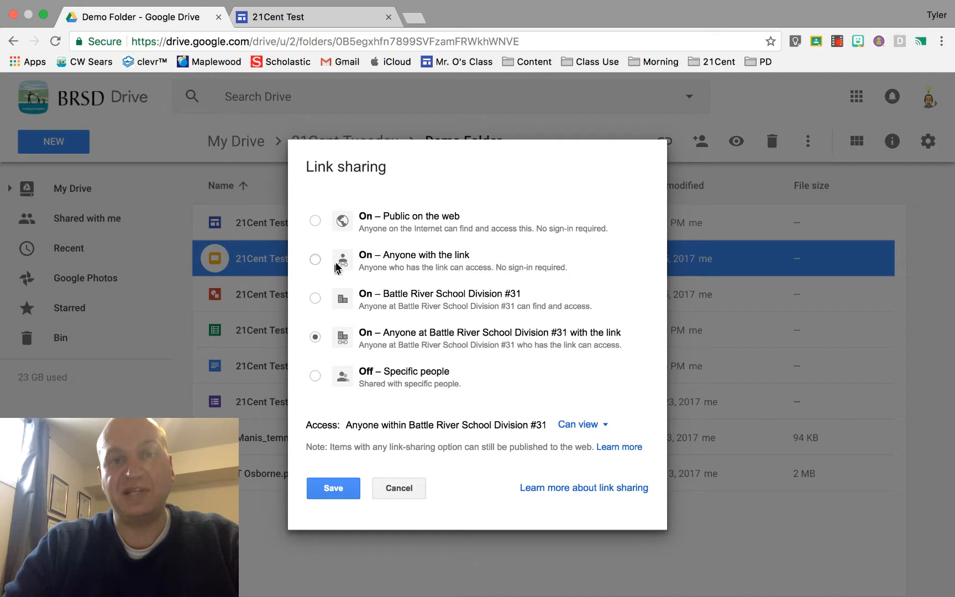
pyautogui.click(315, 260)
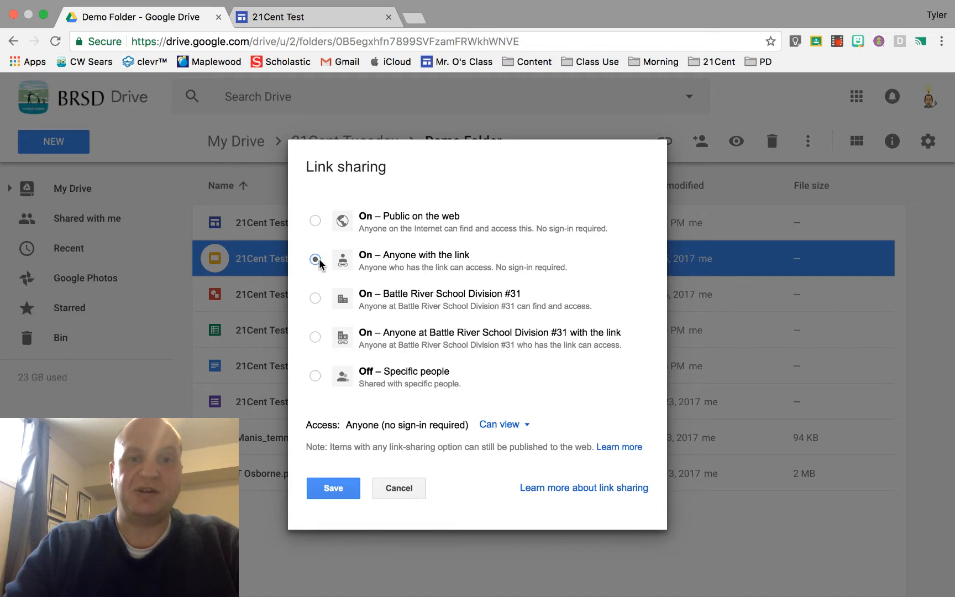
pyautogui.click(333, 488)
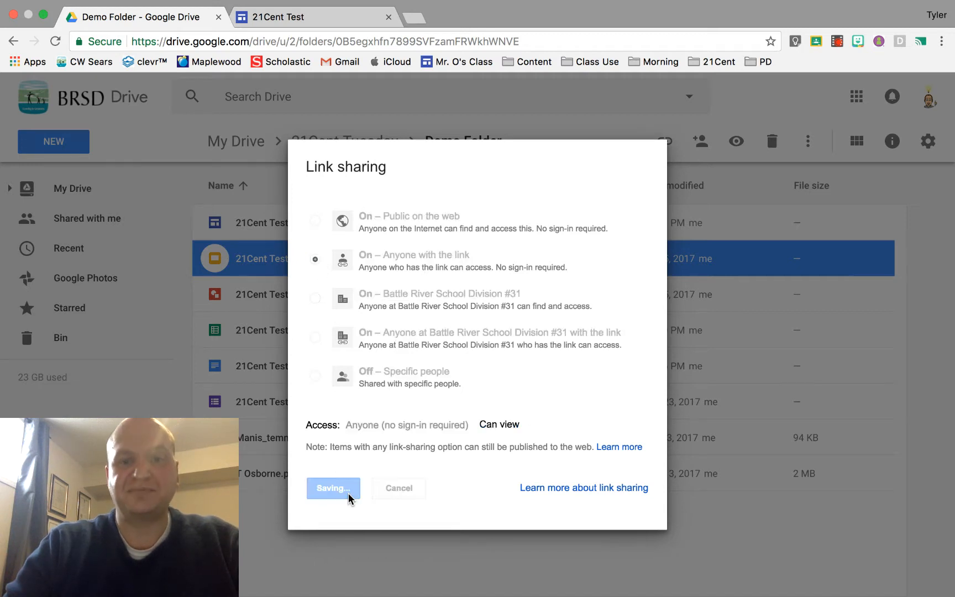
pyautogui.click(333, 489)
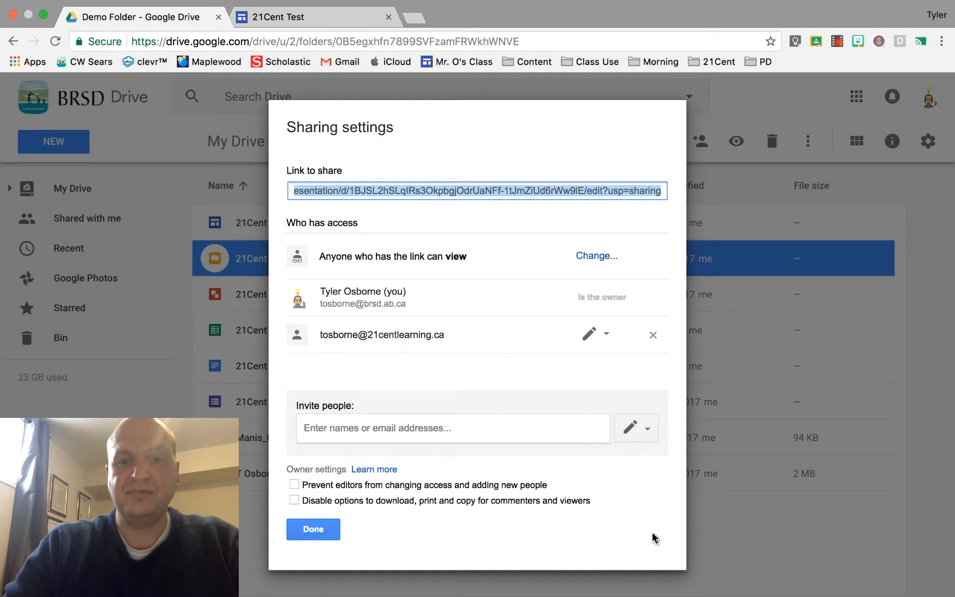
pyautogui.click(313, 529)
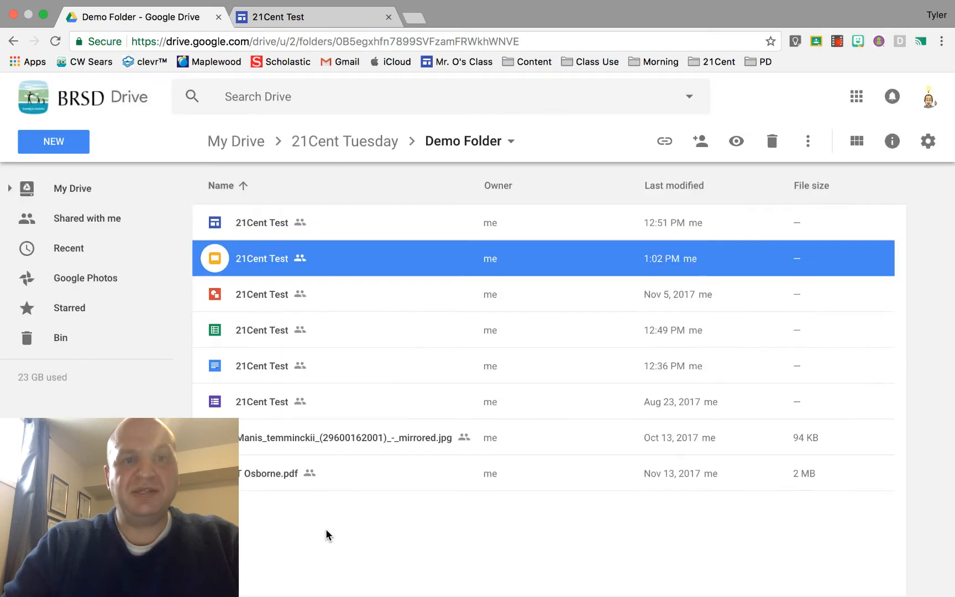
pyautogui.click(299, 34)
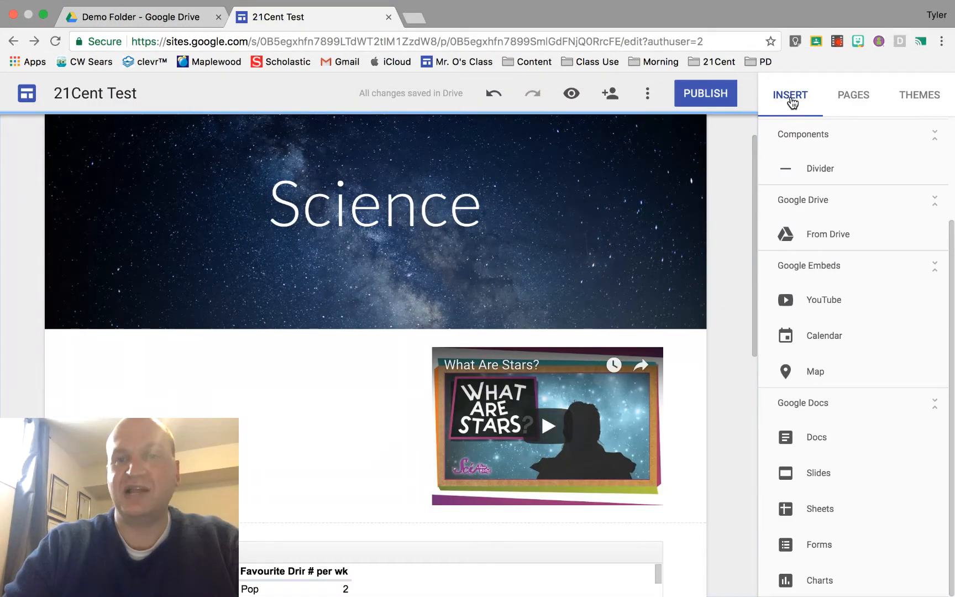
# From the Insert panel, pick Slides under Google Docs to list presentations.
pyautogui.click(920, 95)
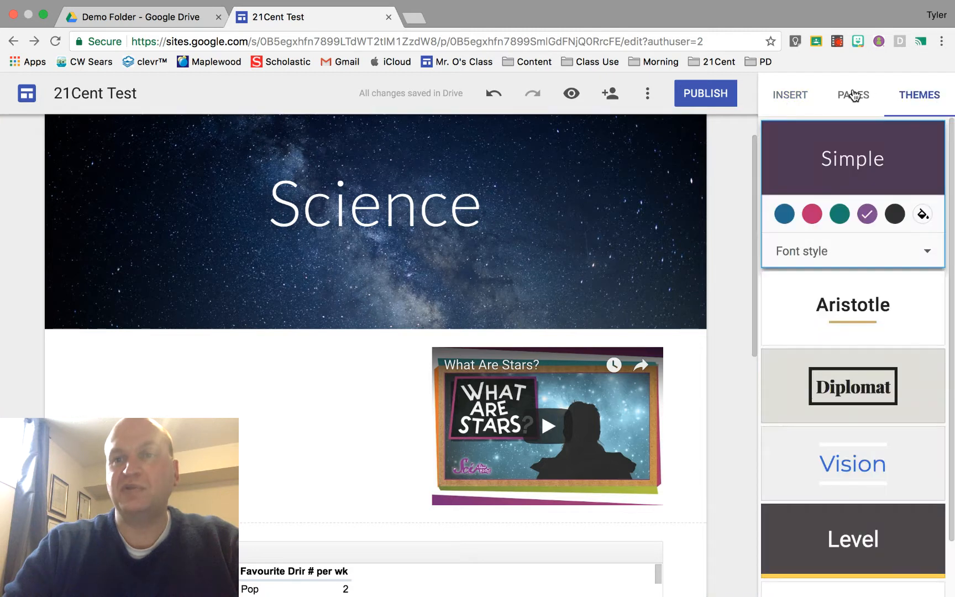
pyautogui.click(790, 95)
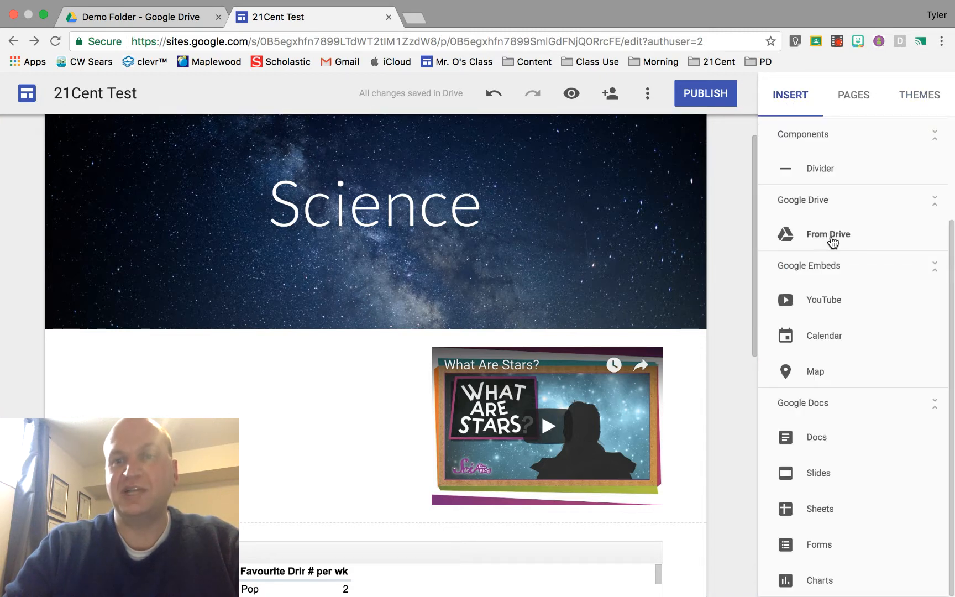
pyautogui.moveTo(822, 485)
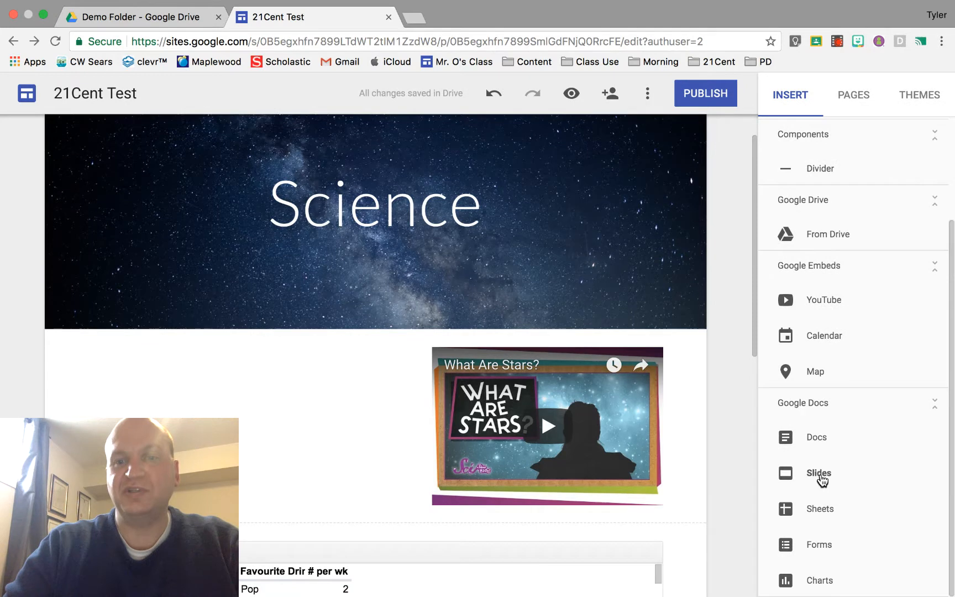
pyautogui.moveTo(820, 473)
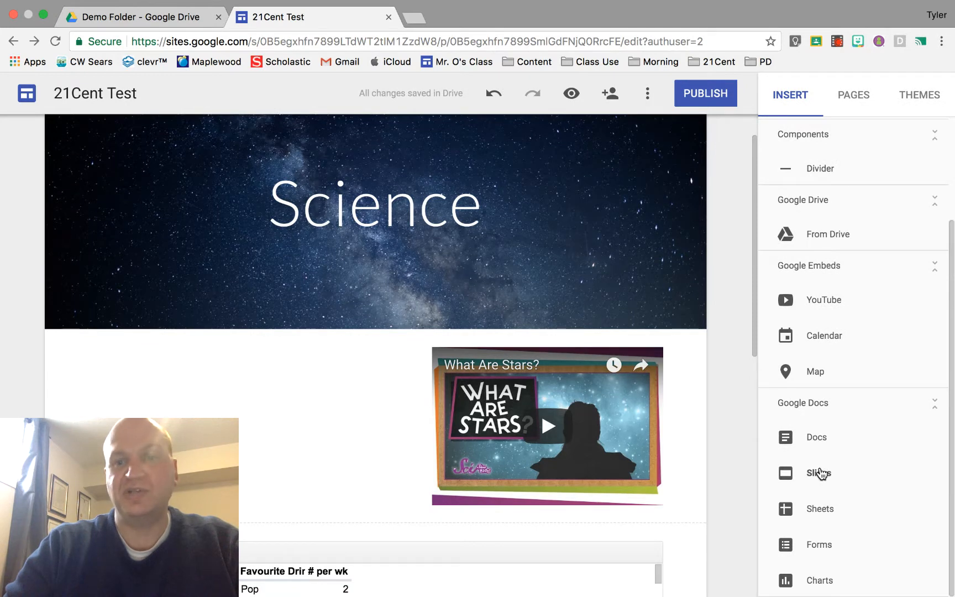
pyautogui.click(819, 474)
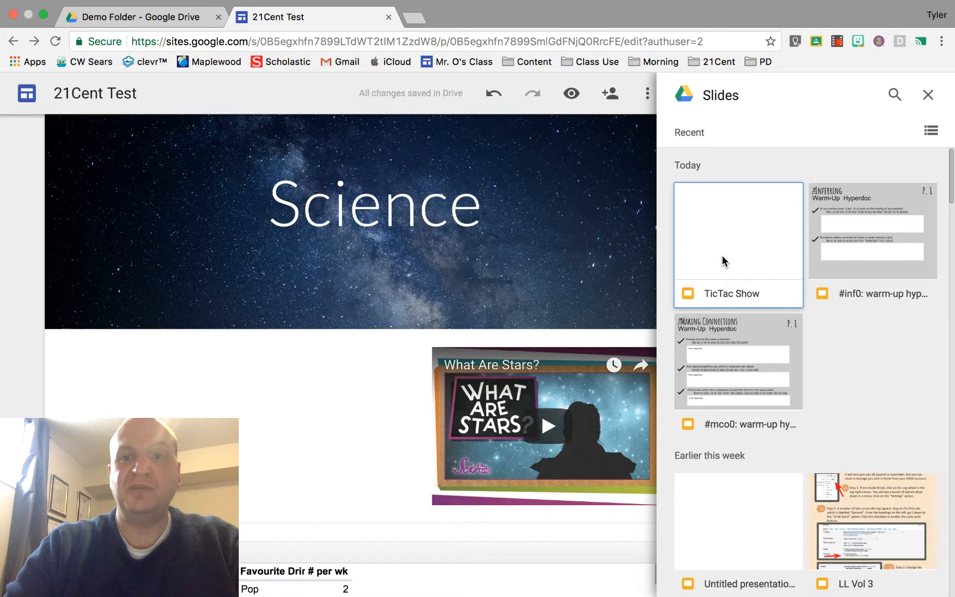
# Search the Slides picker for '21 cent test' and pick the 21Cent Test presentation.
pyautogui.click(895, 94)
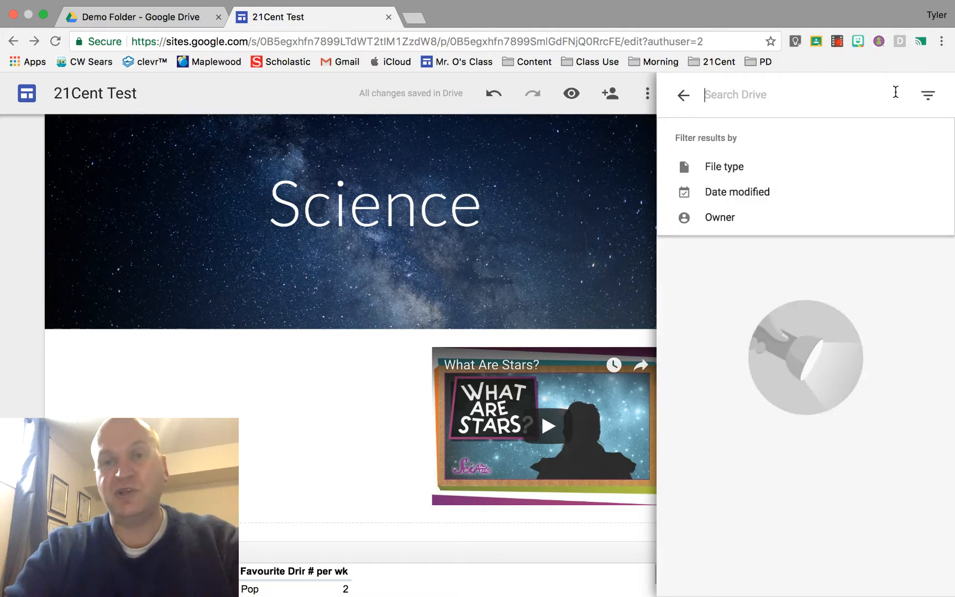
pyautogui.write('21 cent test')
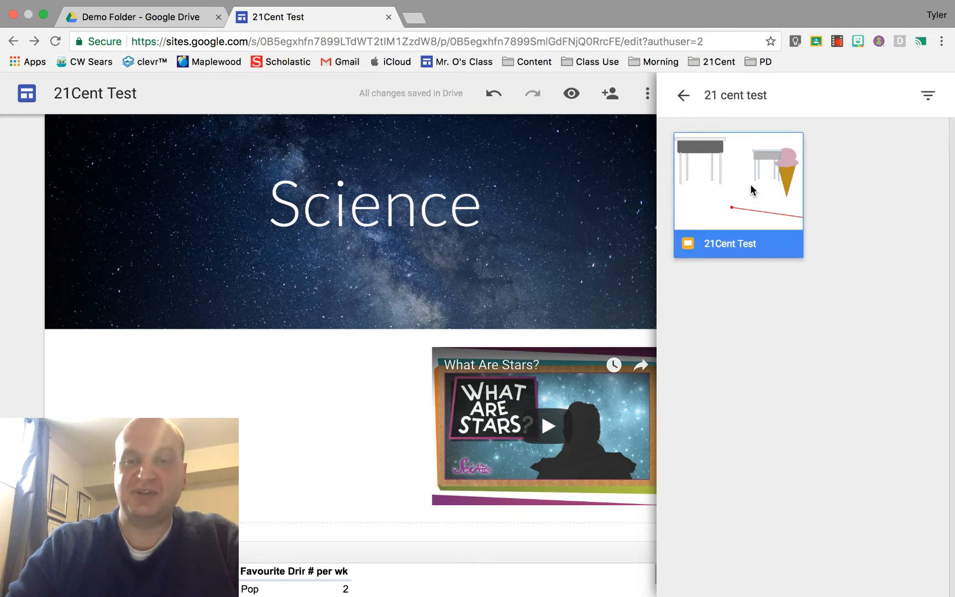
pyautogui.click(753, 184)
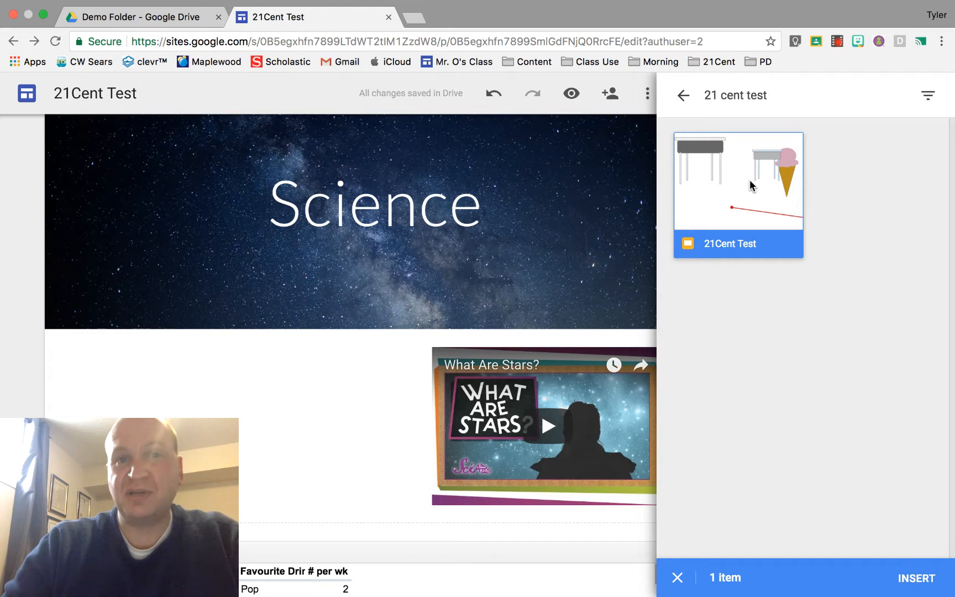
pyautogui.moveTo(739, 182)
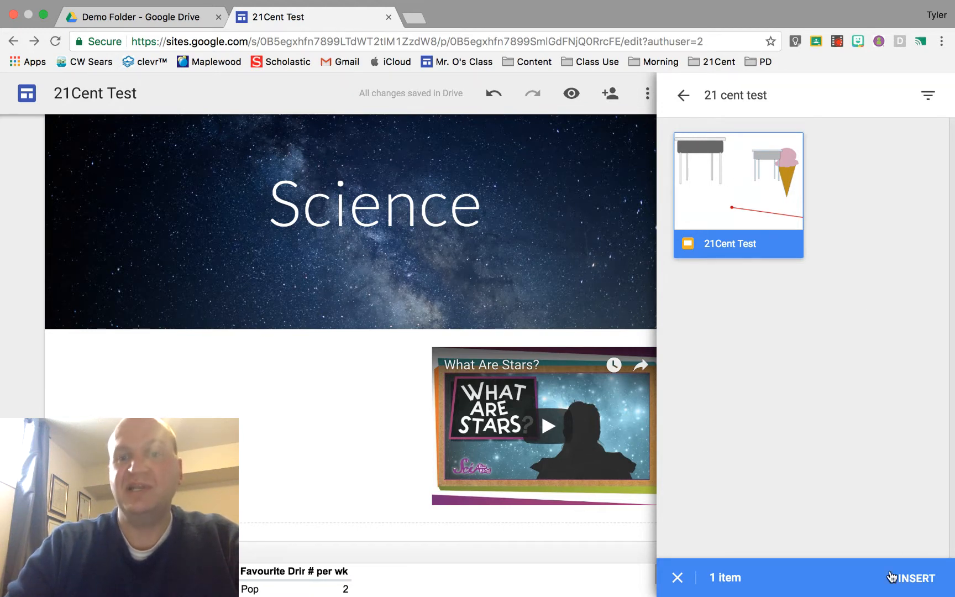
# Insert the 21Cent Test slides and drag them beside the What Are Stars? video.
pyautogui.click(916, 578)
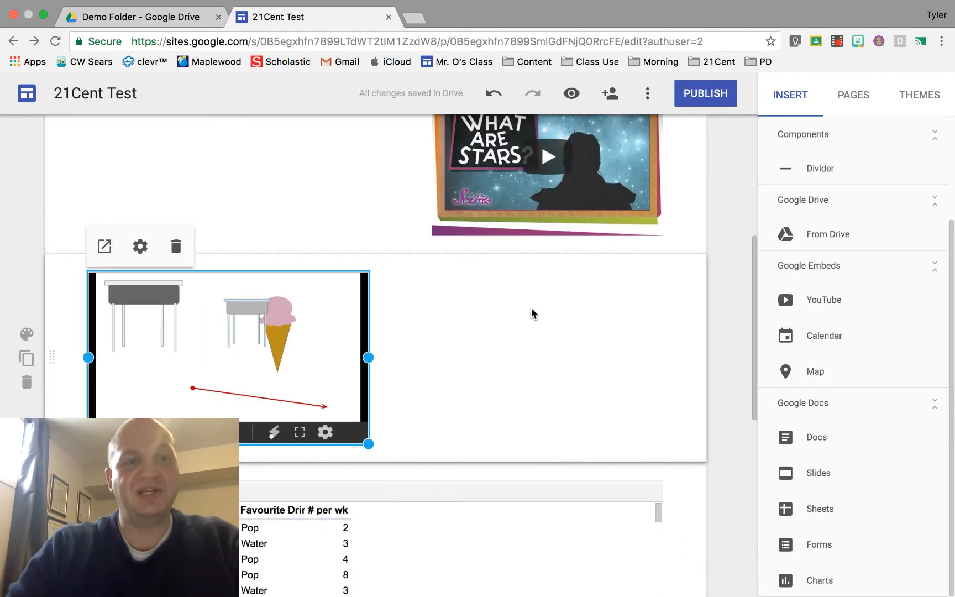
pyautogui.moveTo(668, 356)
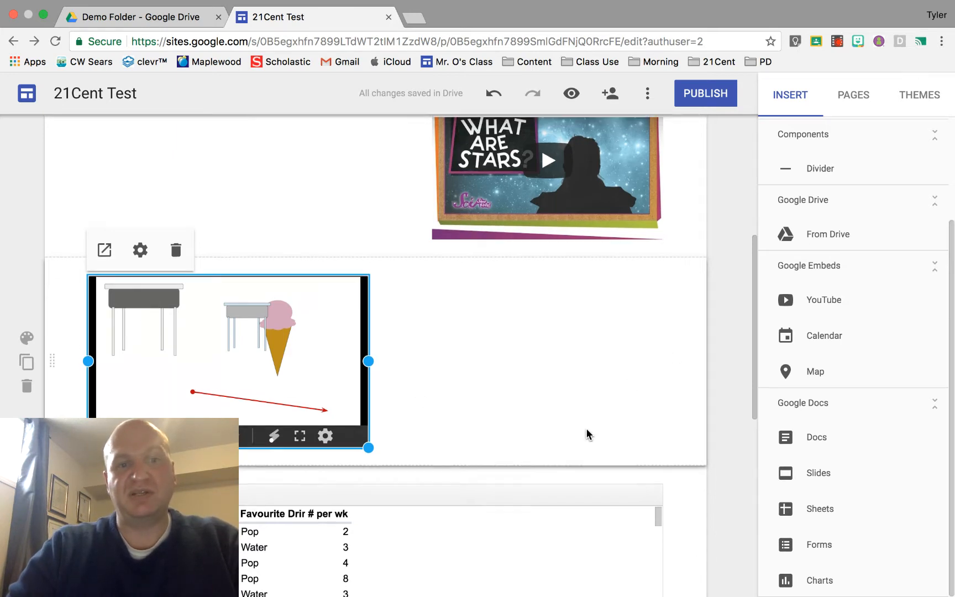
pyautogui.scroll(-3)
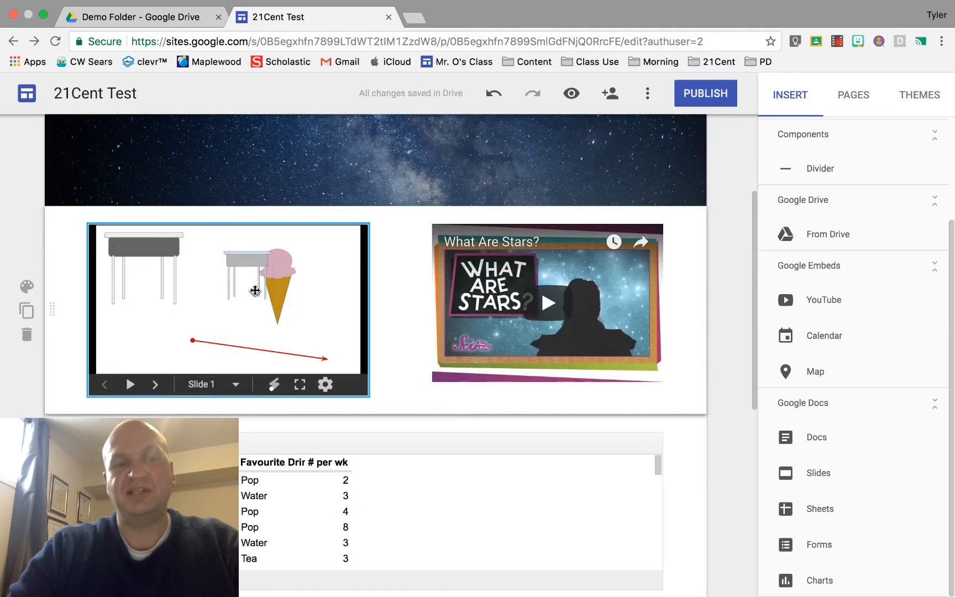
pyautogui.moveTo(254, 290); pyautogui.dragTo(472, 410)
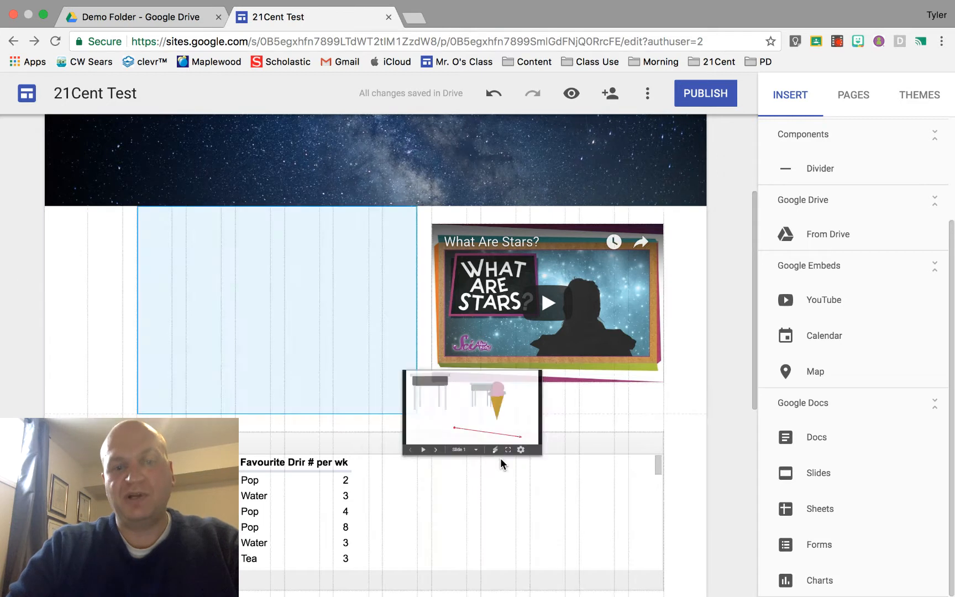
pyautogui.scroll(-3)
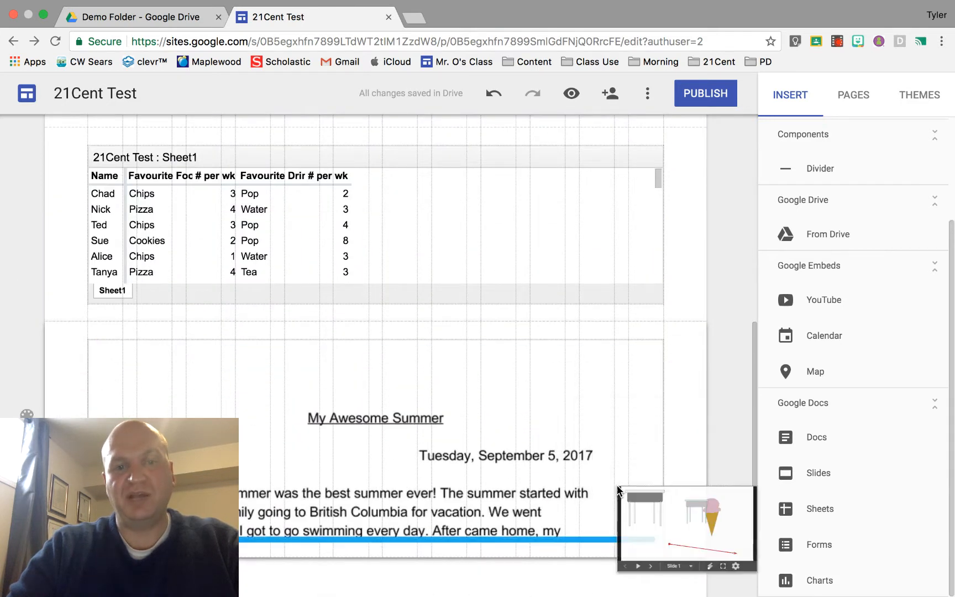
pyautogui.scroll(-3)
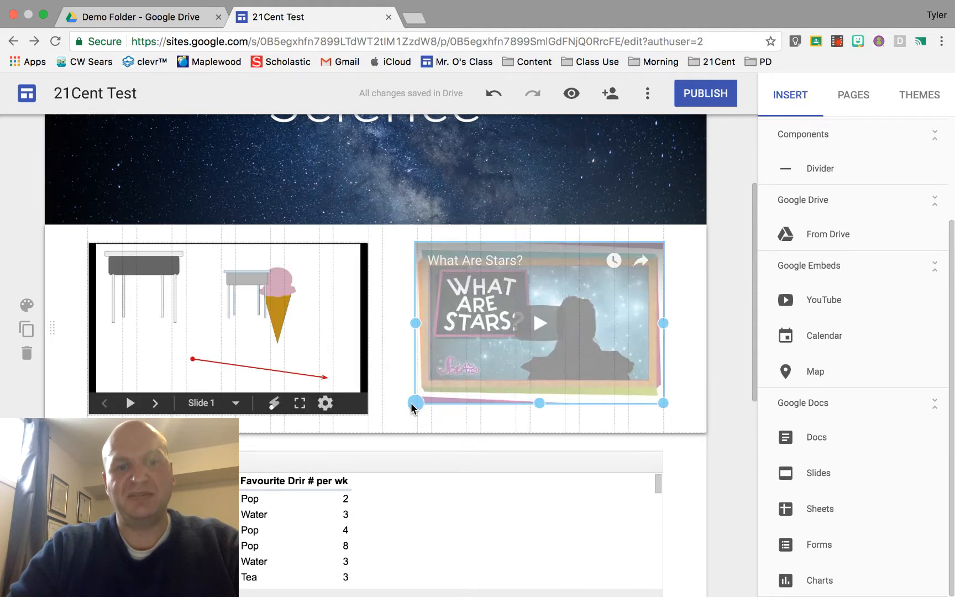
# Resize the What Are Stars? video to sit evenly beside the slideshow.
pyautogui.moveTo(415, 404); pyautogui.dragTo(392, 412)
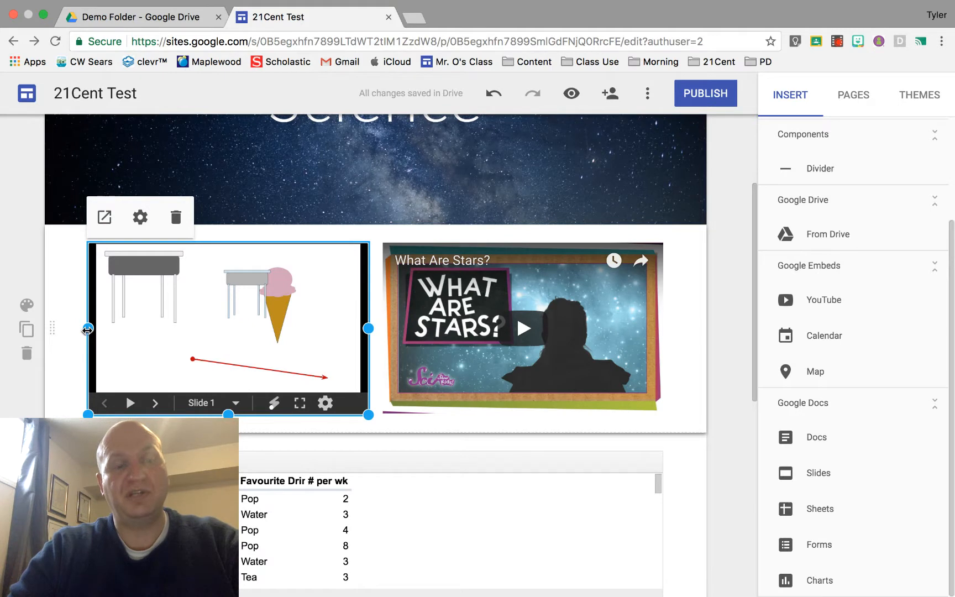
pyautogui.moveTo(244, 421)
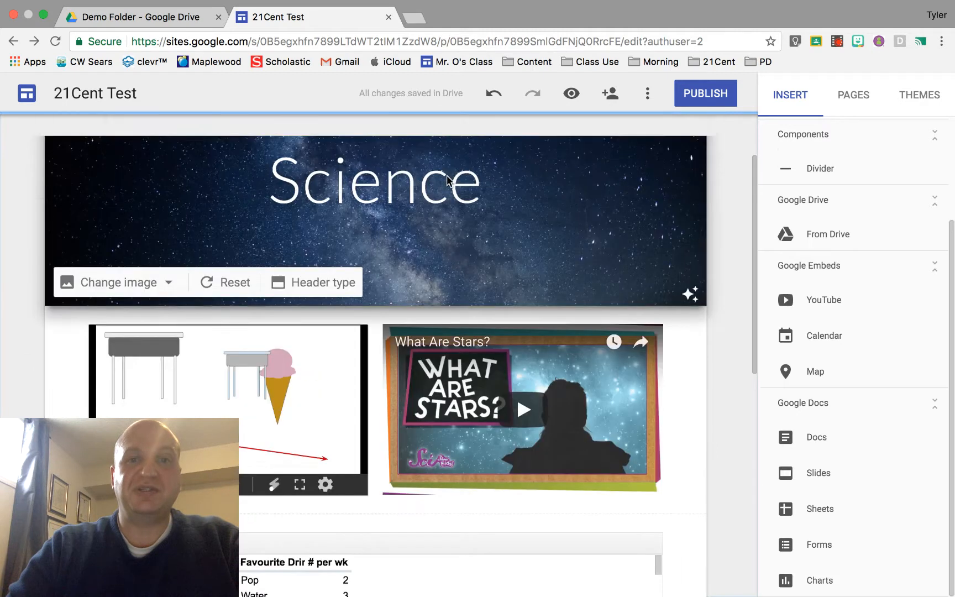
pyautogui.click(377, 182)
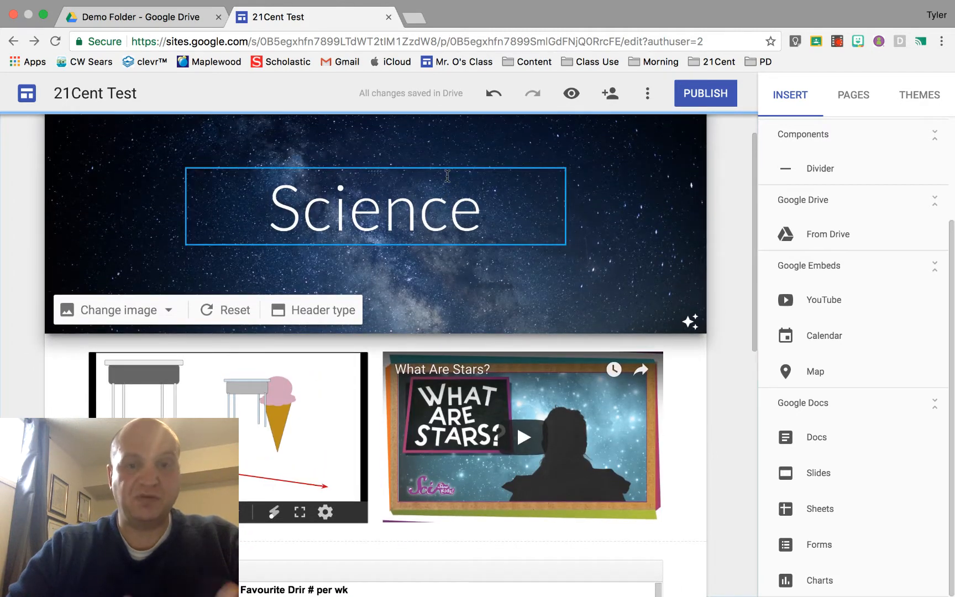
pyautogui.moveTo(571, 94)
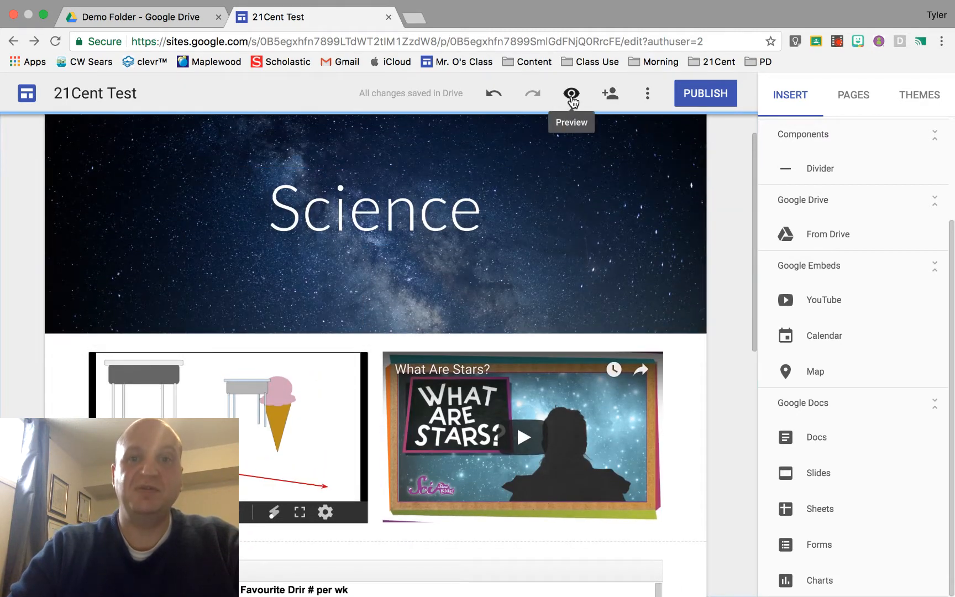
# Preview the Science page and test the slideshow's next, previous, play and pause controls.
pyautogui.click(572, 92)
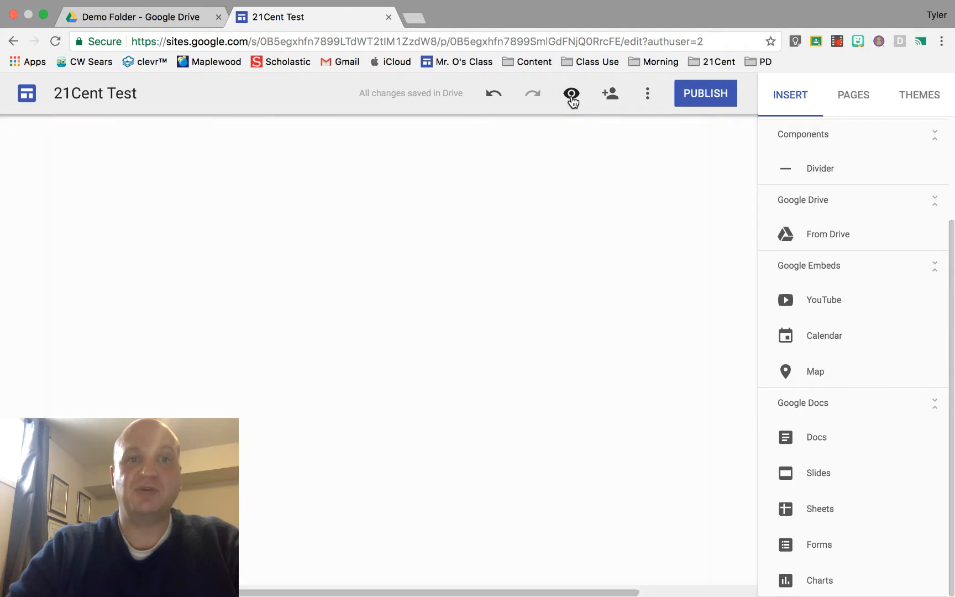
pyautogui.click(572, 93)
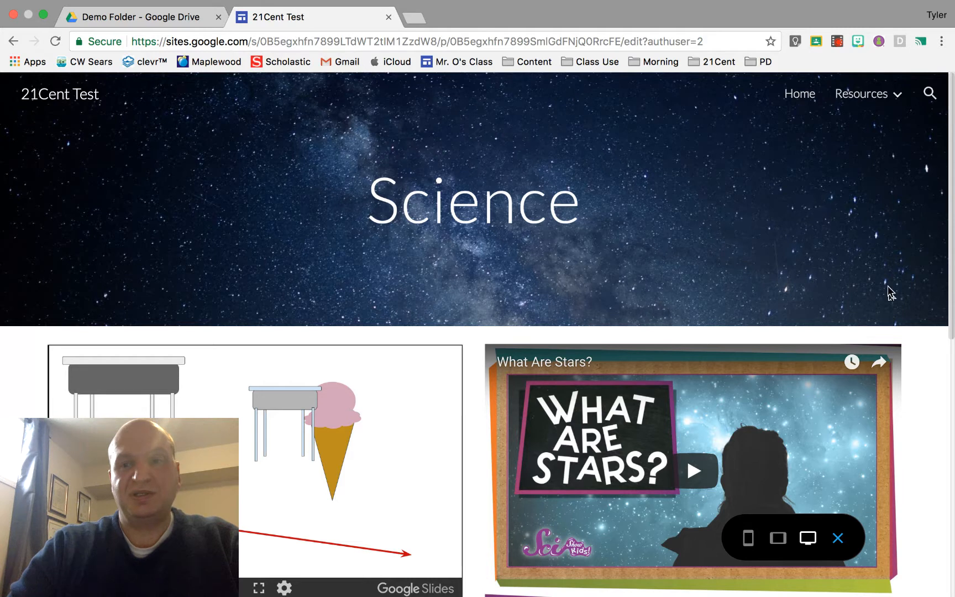
pyautogui.scroll(-3)
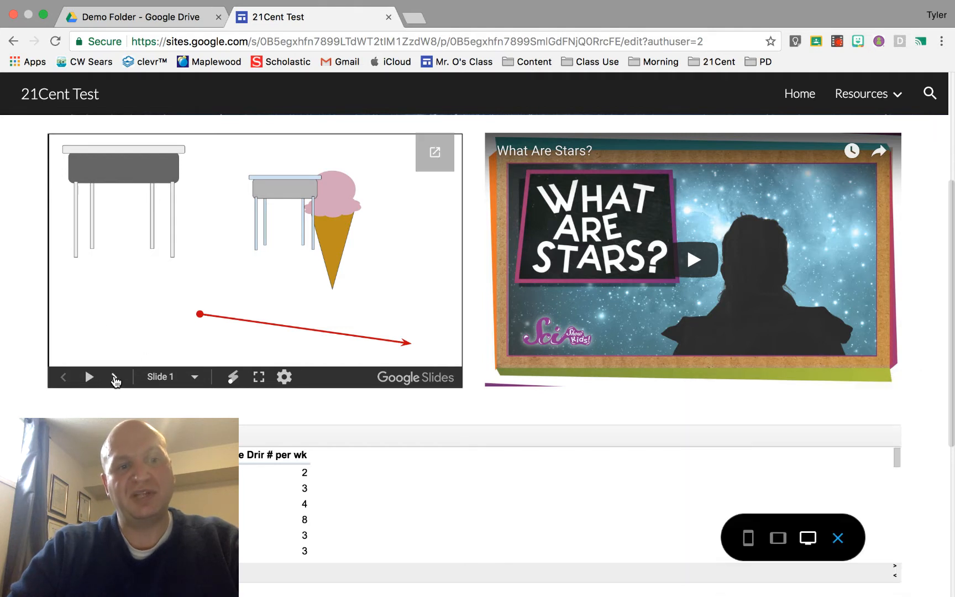
pyautogui.click(90, 377)
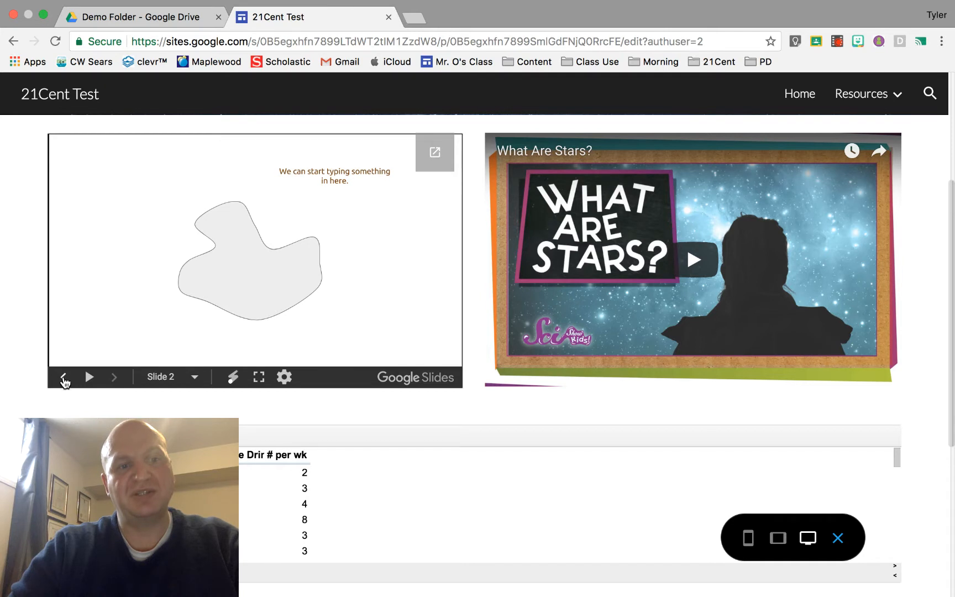
pyautogui.click(65, 377)
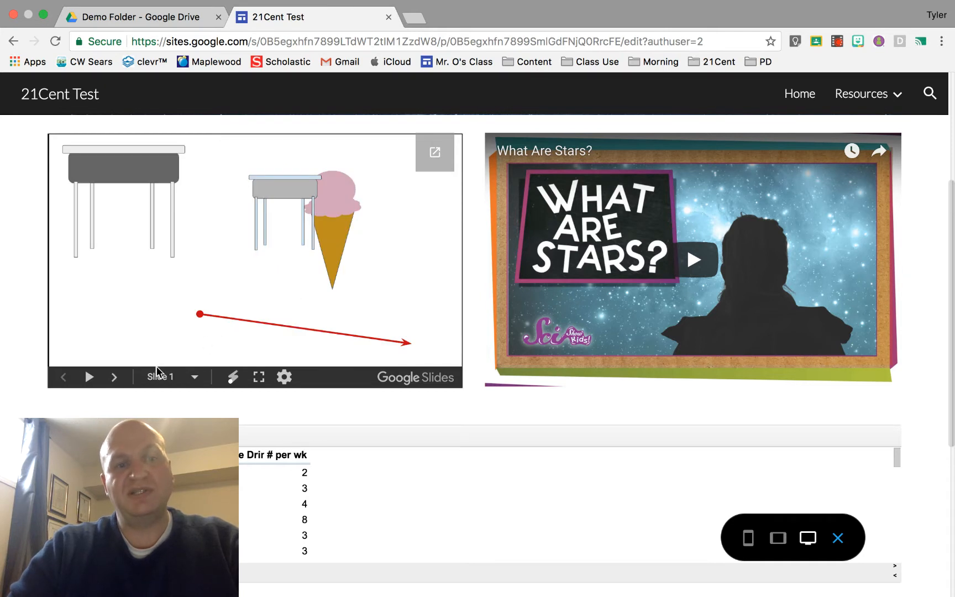
pyautogui.click(89, 377)
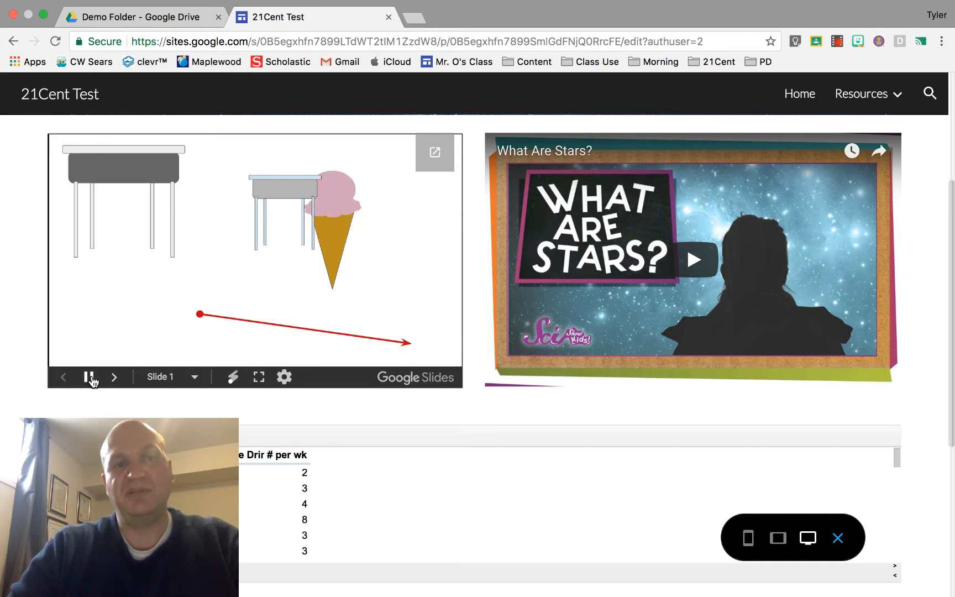
pyautogui.click(114, 377)
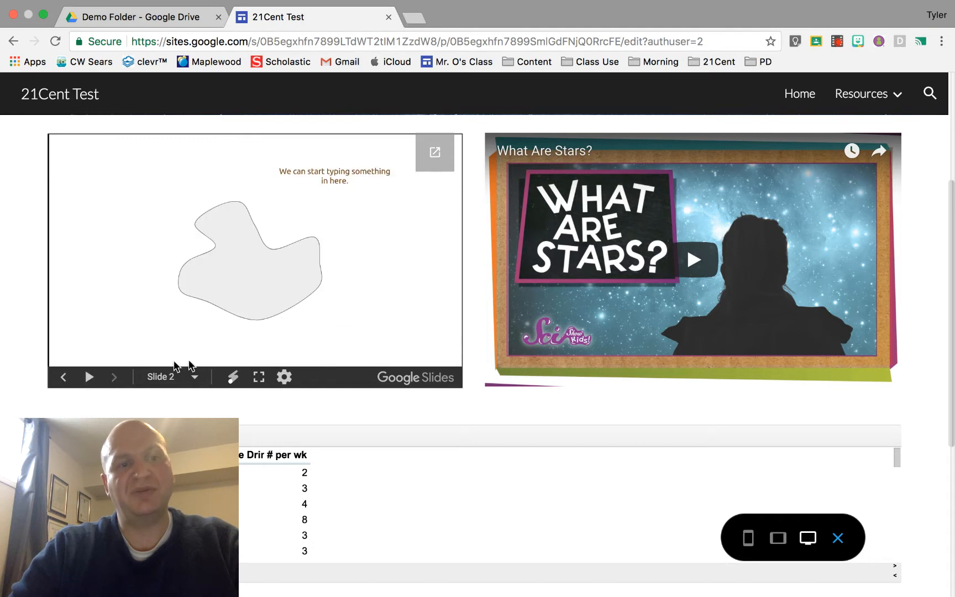
pyautogui.moveTo(258, 380)
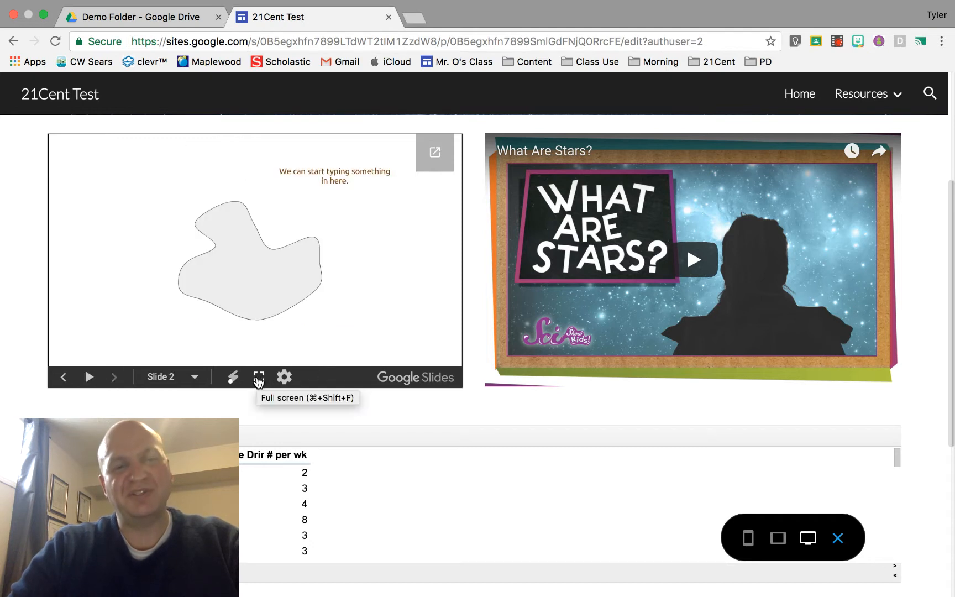
# Jump to Slide 1, turn on the laser pointer, then advance to slide 2.
pyautogui.click(259, 378)
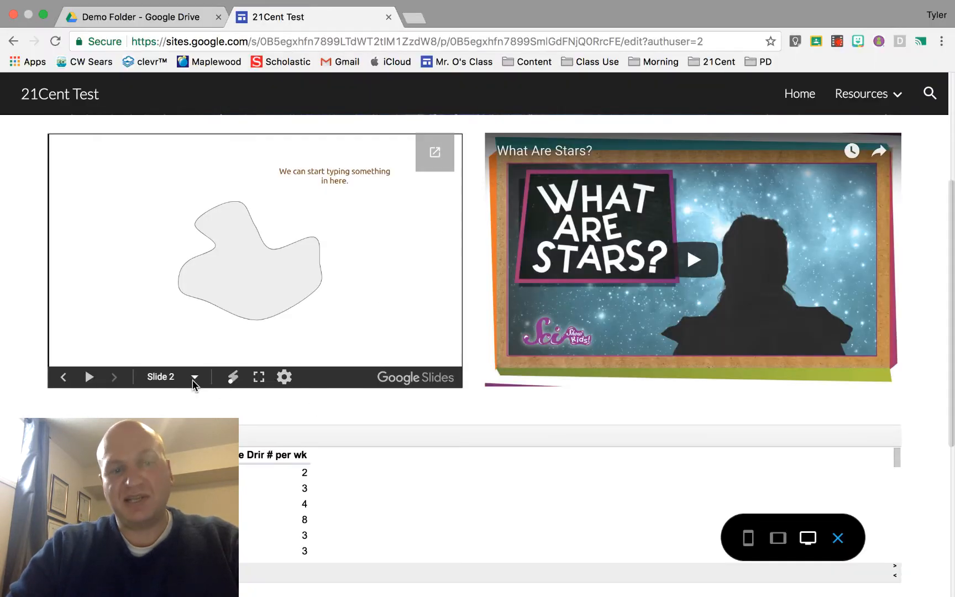
pyautogui.click(63, 377)
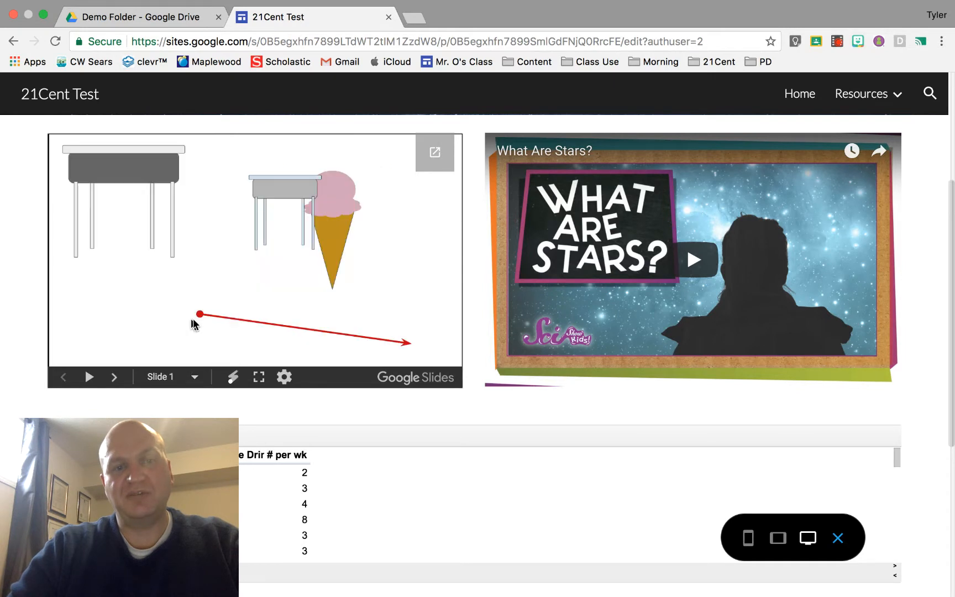
pyautogui.click(284, 377)
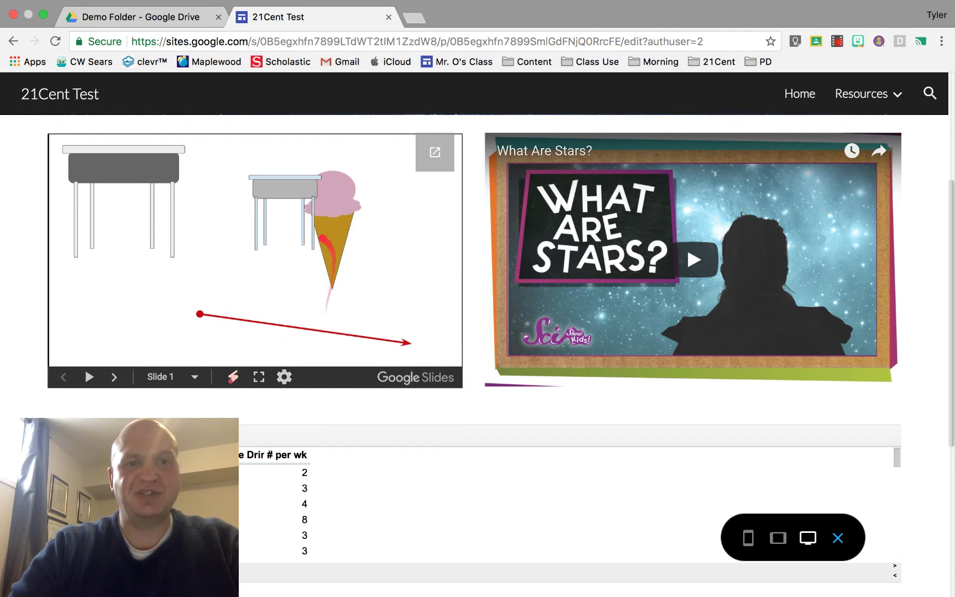
pyautogui.click(114, 377)
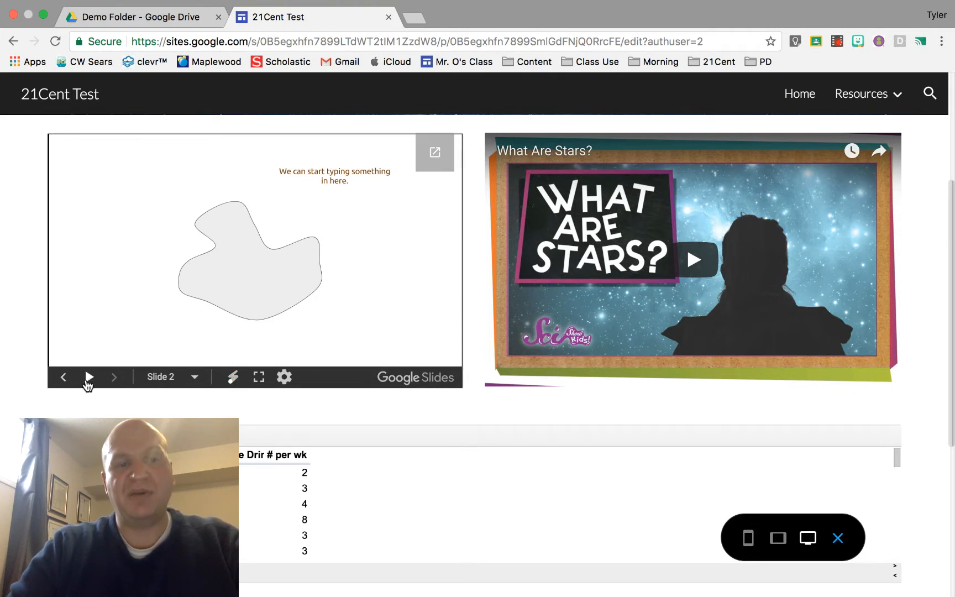
pyautogui.moveTo(94, 383)
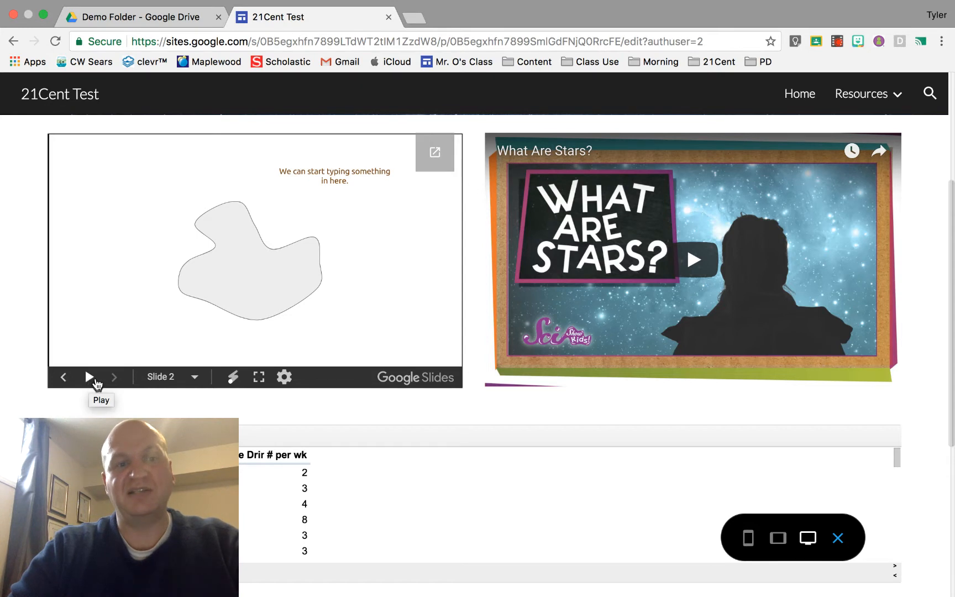
pyautogui.moveTo(436, 153)
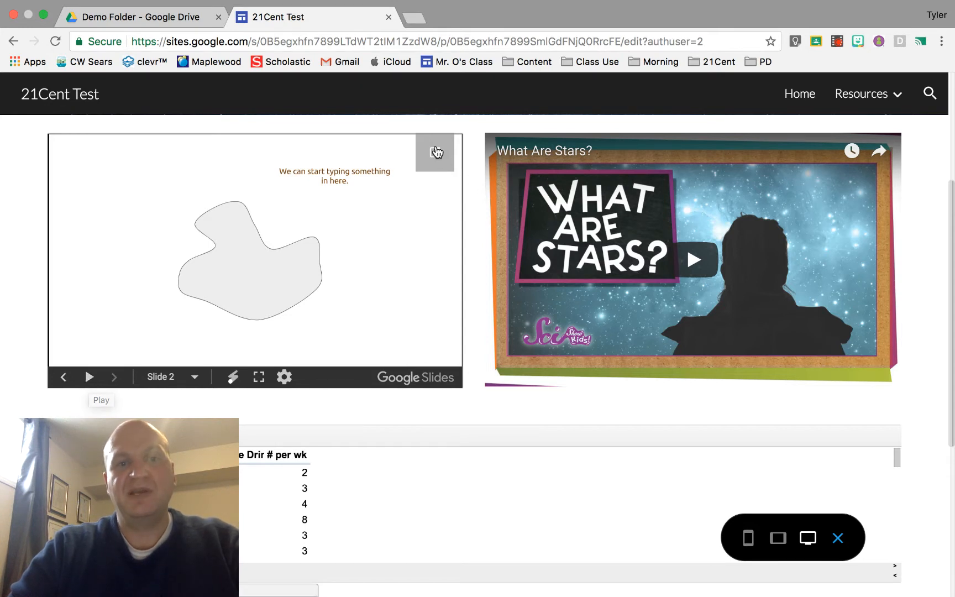
pyautogui.scroll(-3)
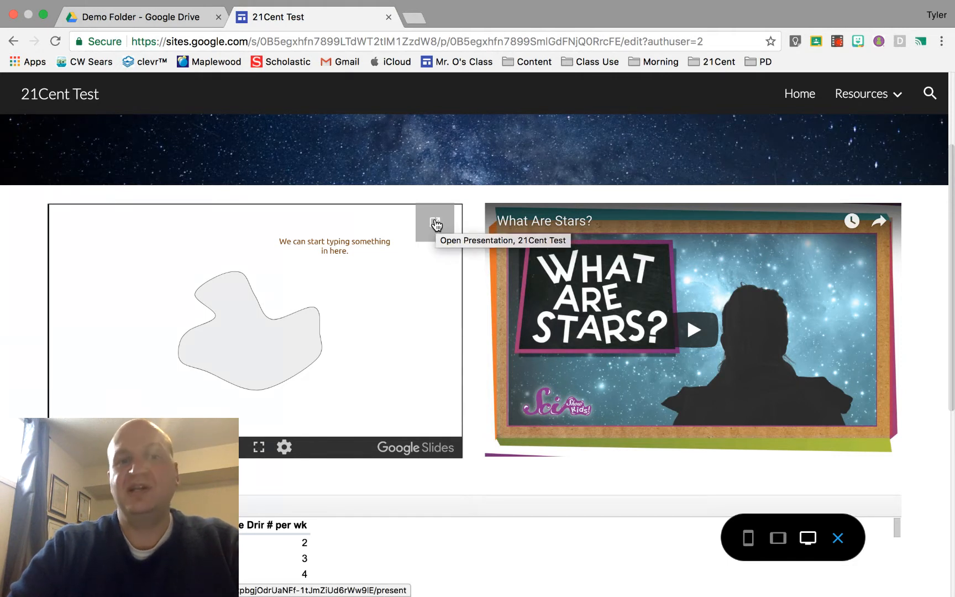
pyautogui.click(436, 224)
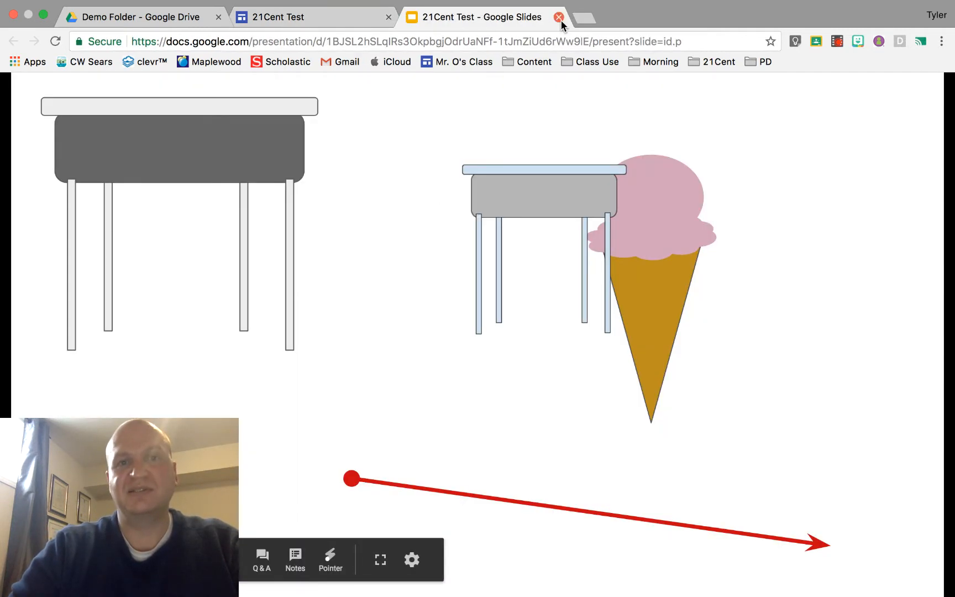
pyautogui.click(558, 17)
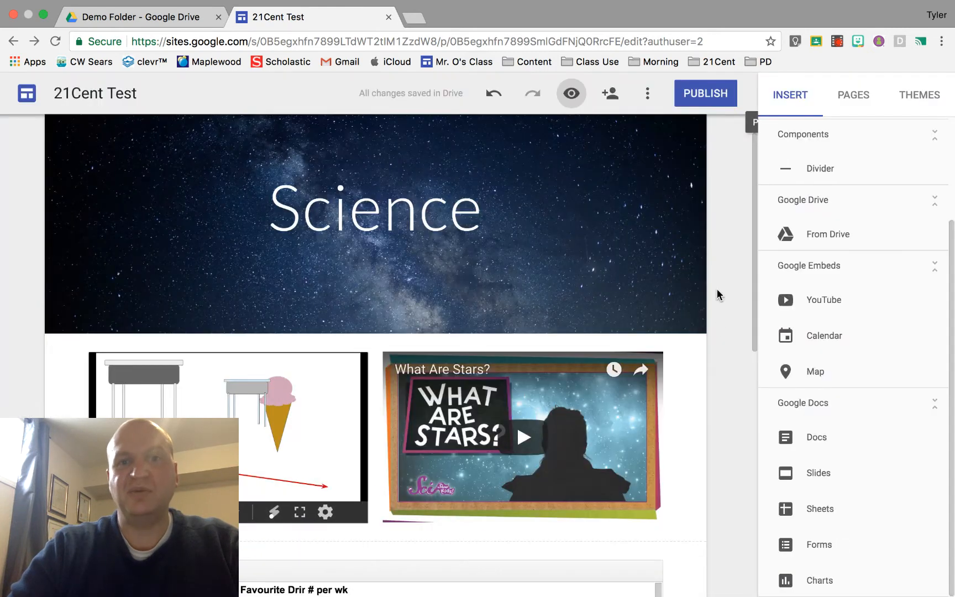
# Scroll the Science page editor to show the sheet below the slideshow and video.
pyautogui.scroll(-3)
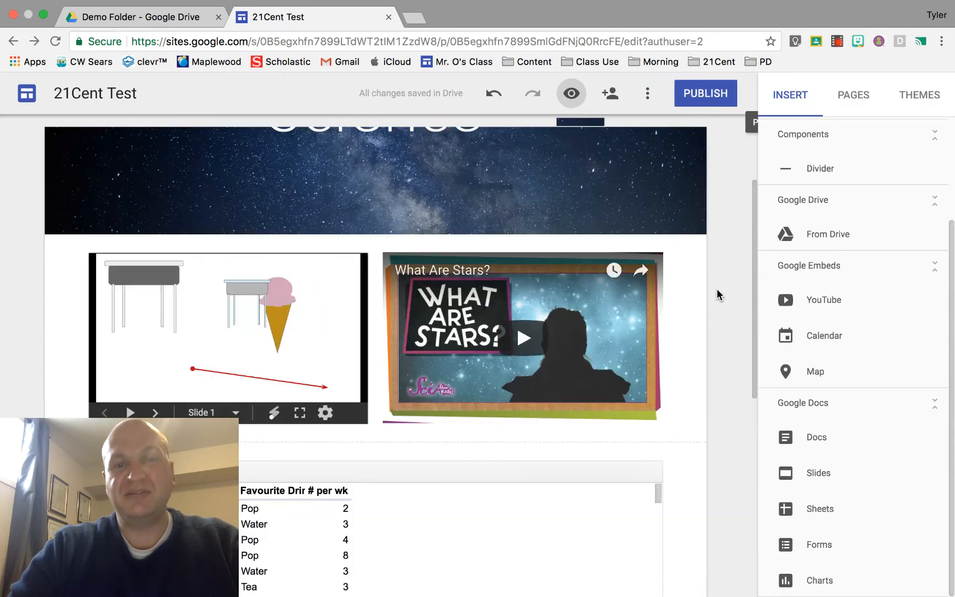